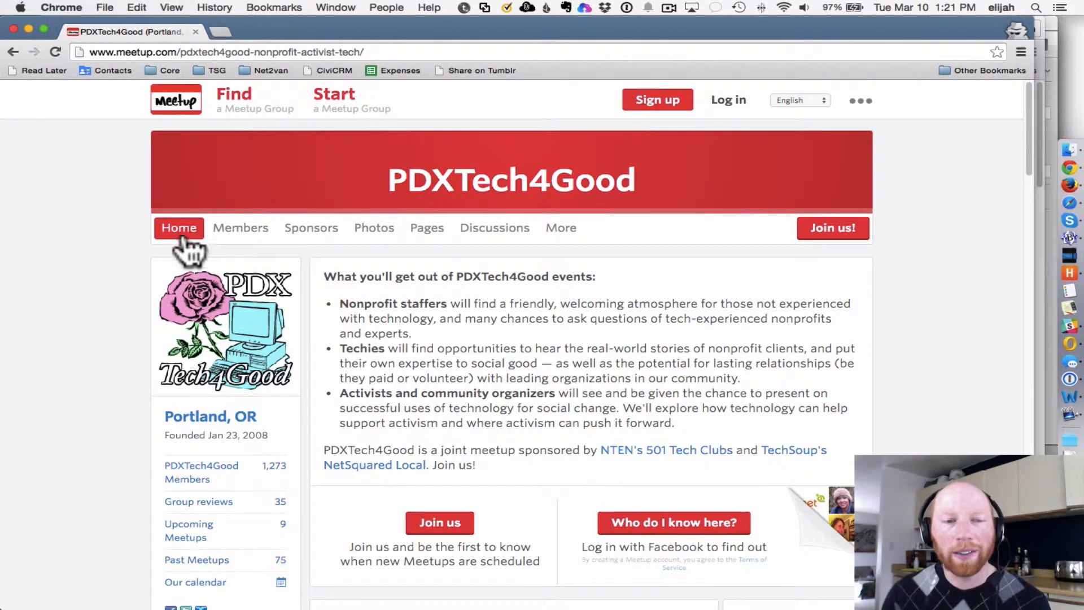
mouse_move(116, 329)
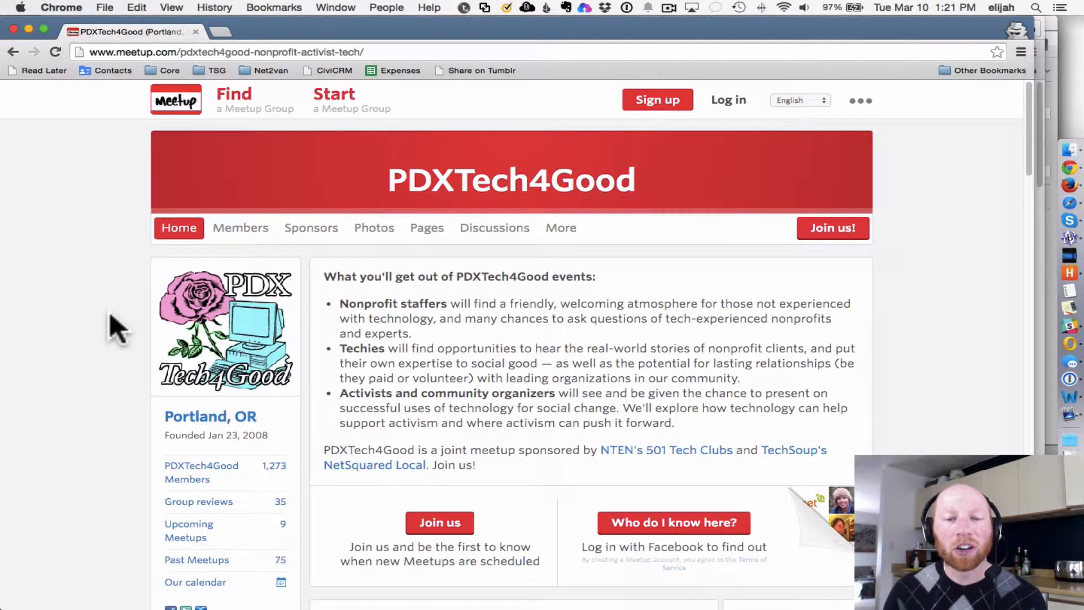
Step: Show the PDXTech4Good group's March 2015 event calendar via the Calendar tab
scroll(down, 3)
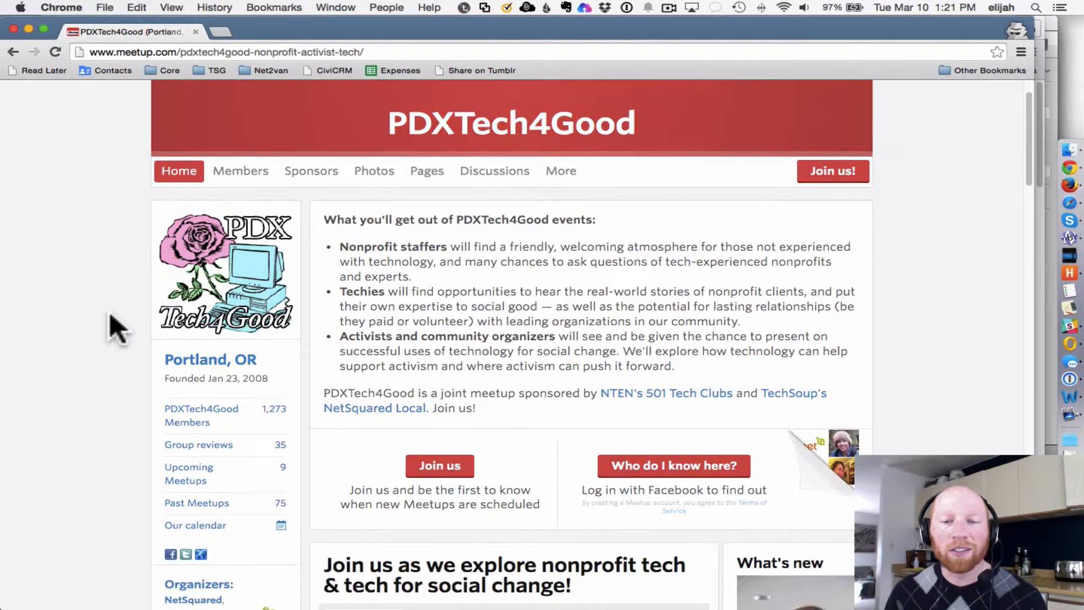
scroll(down, 3)
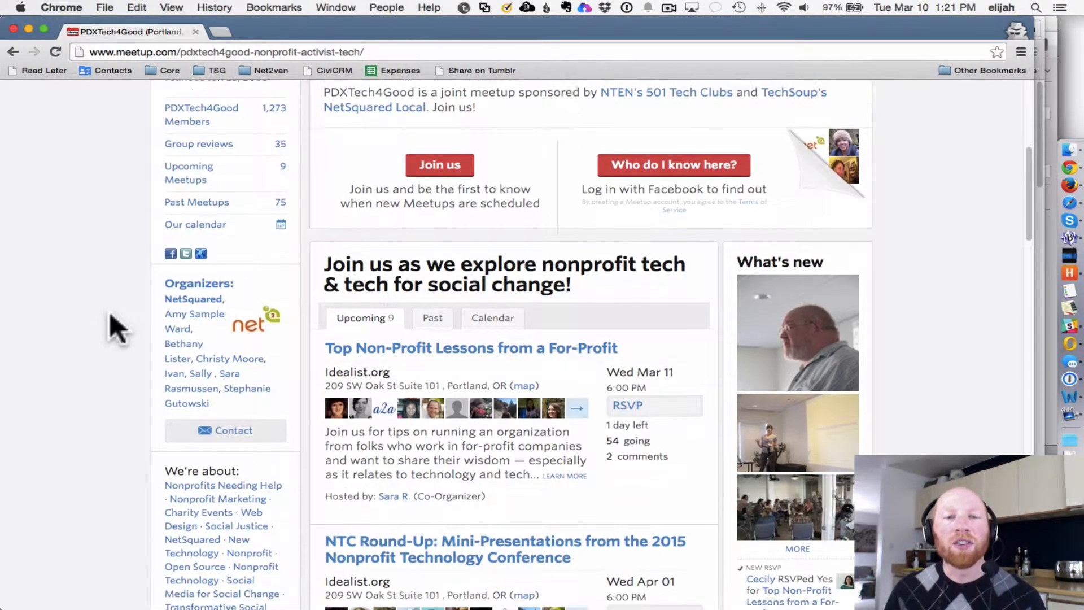
scroll(down, 3)
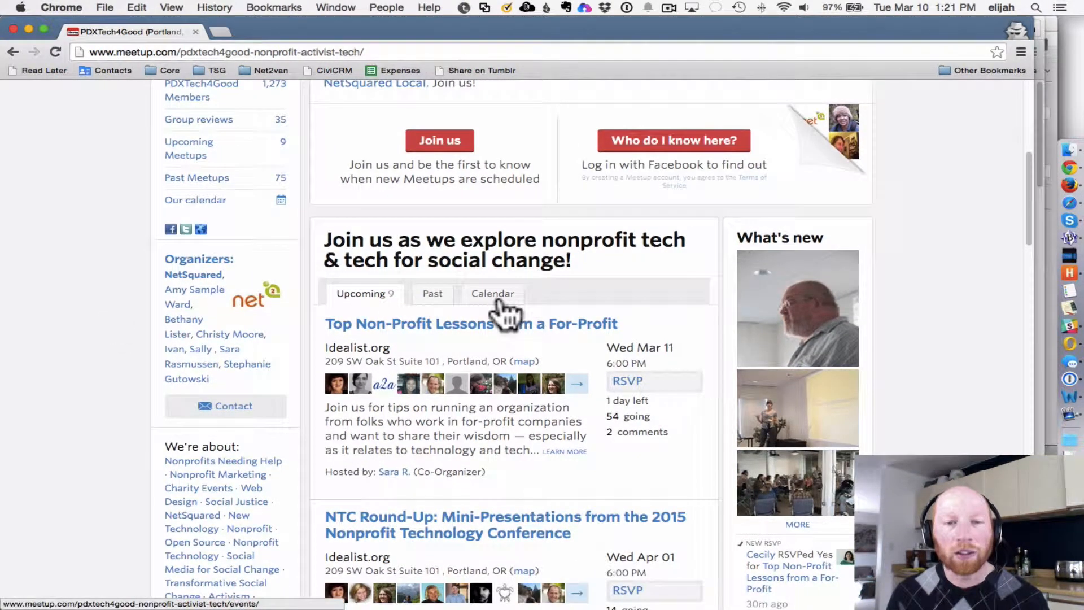
click(492, 294)
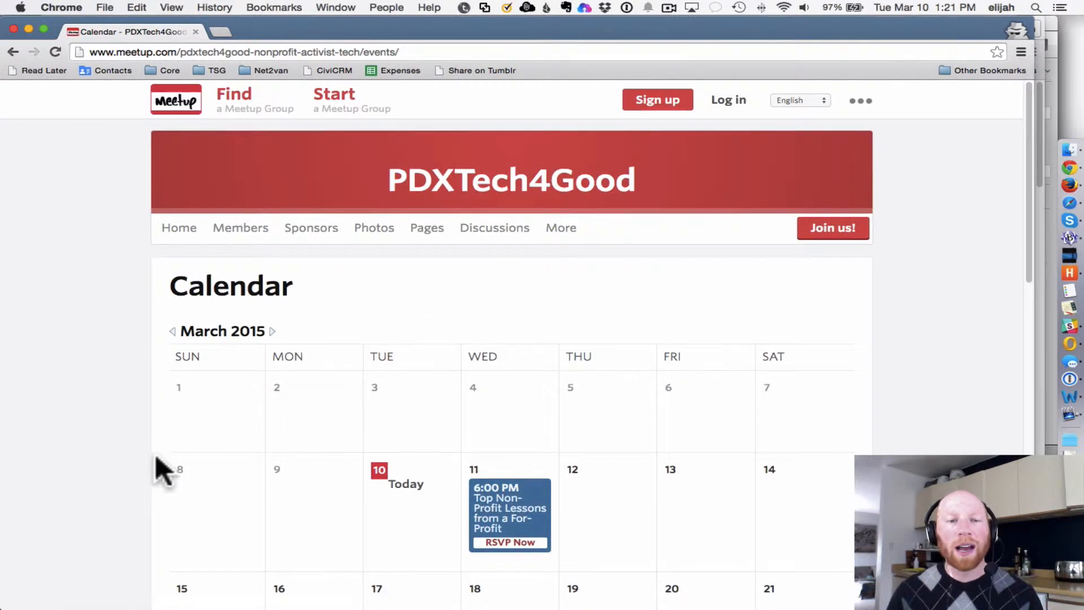
Step: Scroll to the calendar's subscription feed links (RSS, Atom, iCal, Outlook) at the bottom
scroll(down, 3)
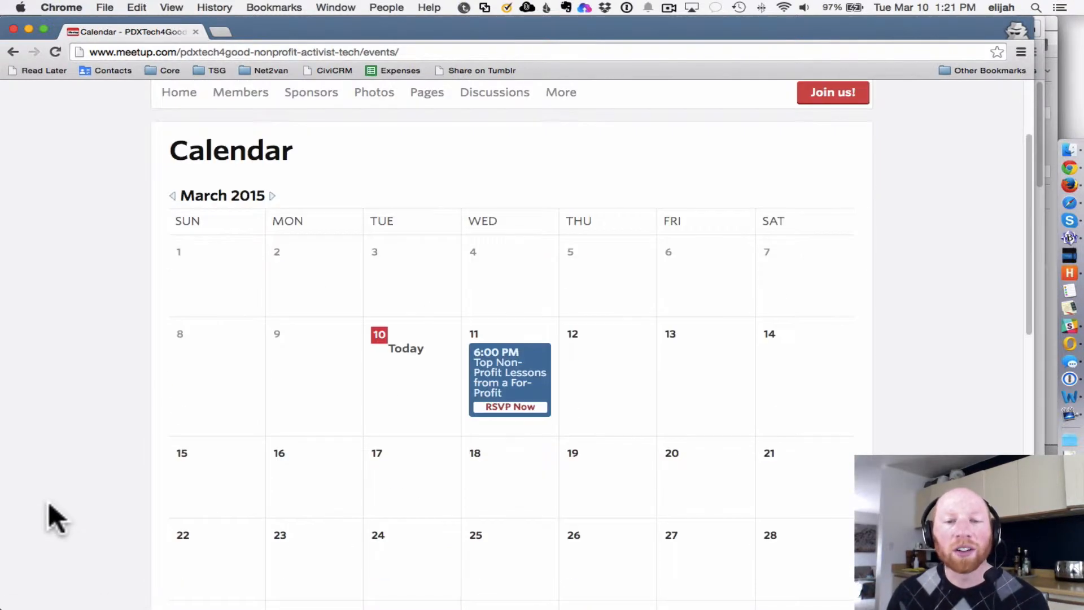
scroll(down, 3)
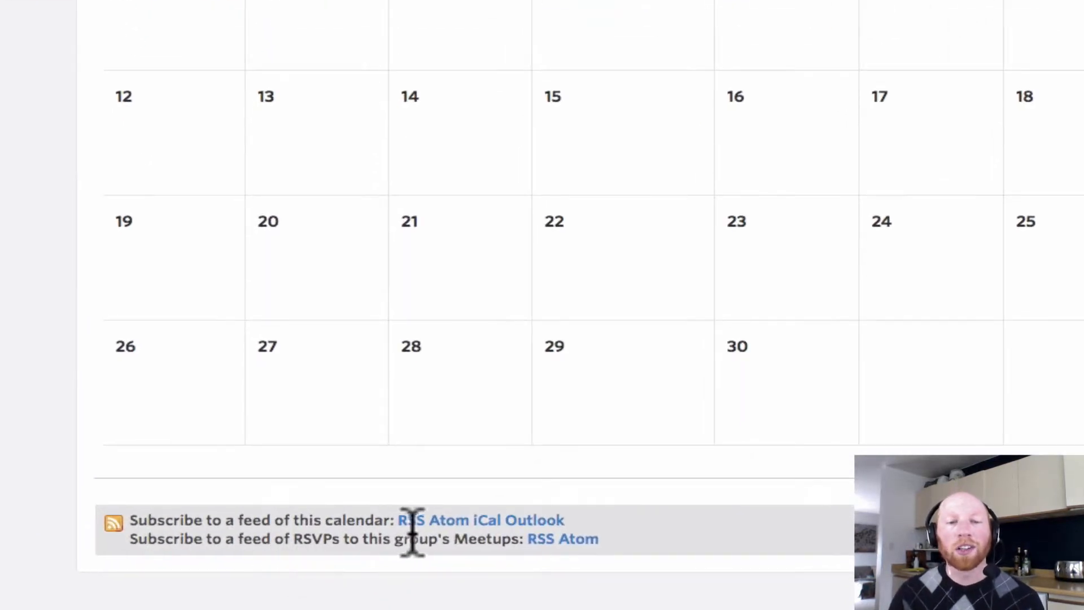
mouse_move(414, 531)
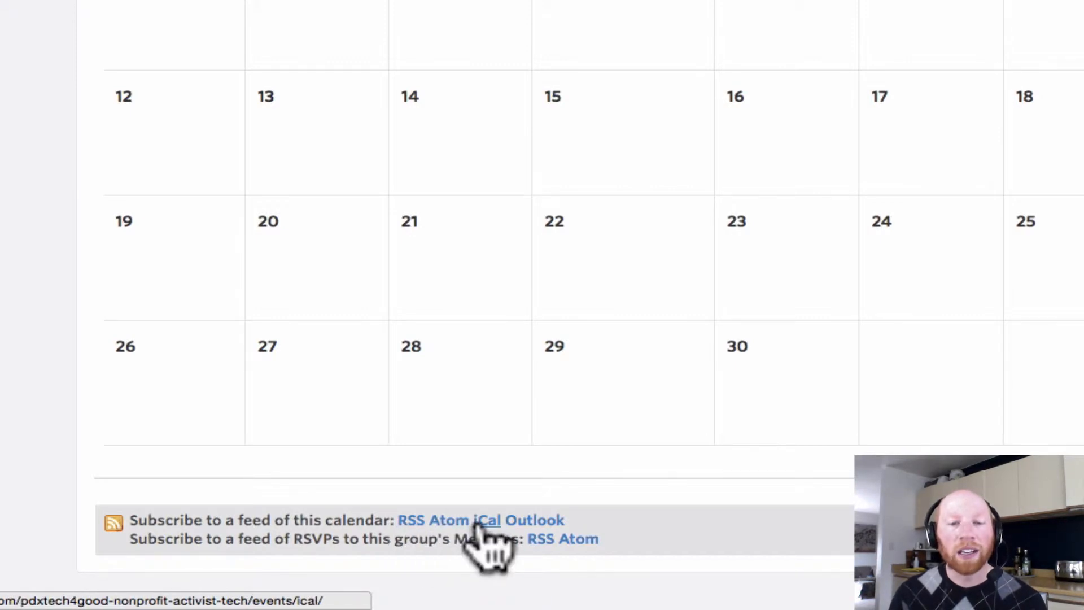
mouse_move(498, 535)
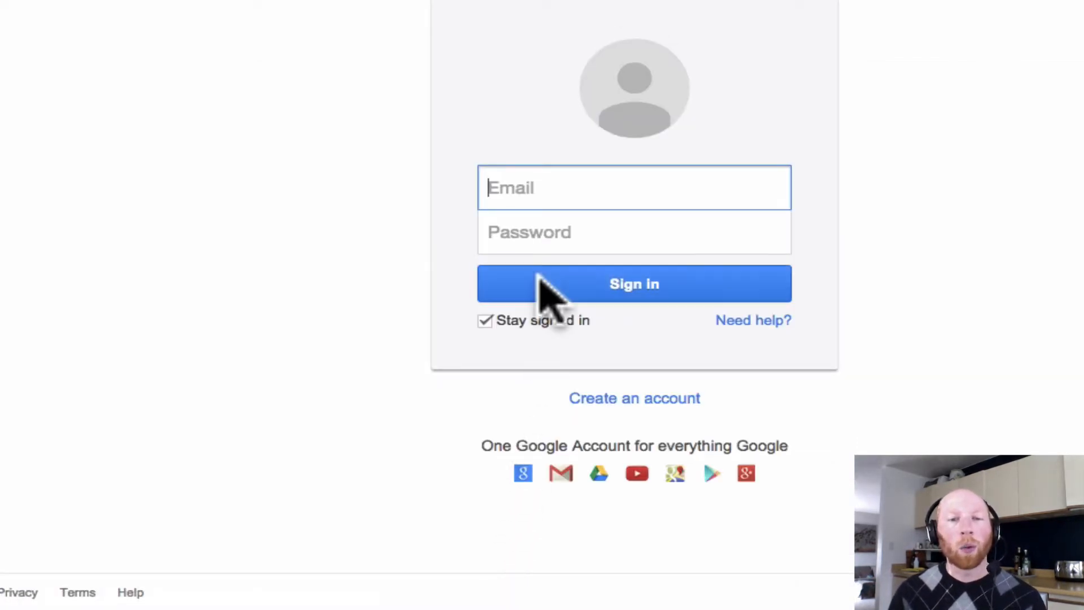
mouse_move(505, 303)
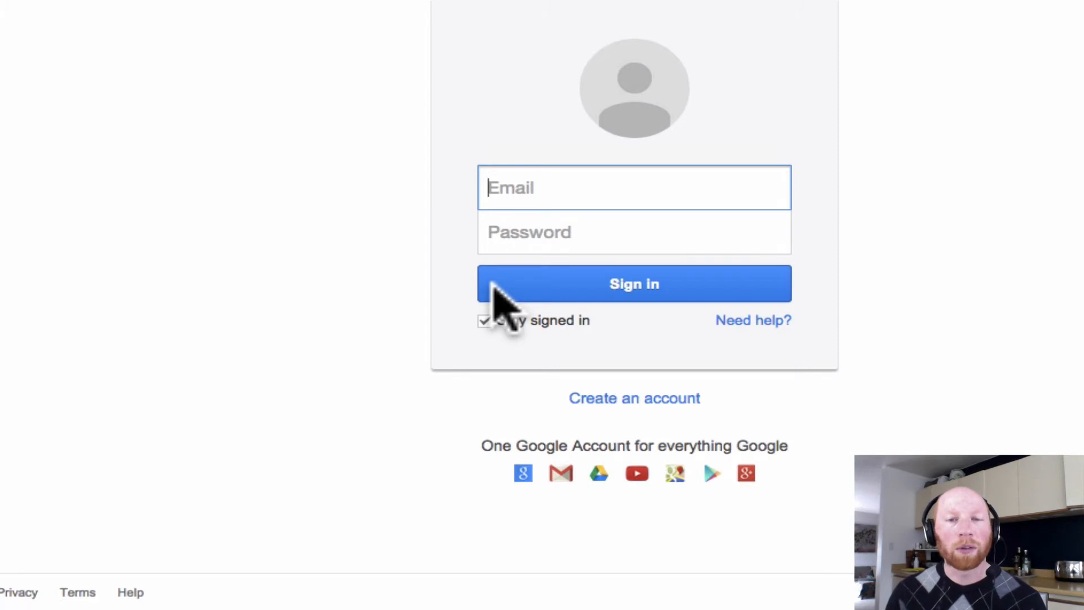